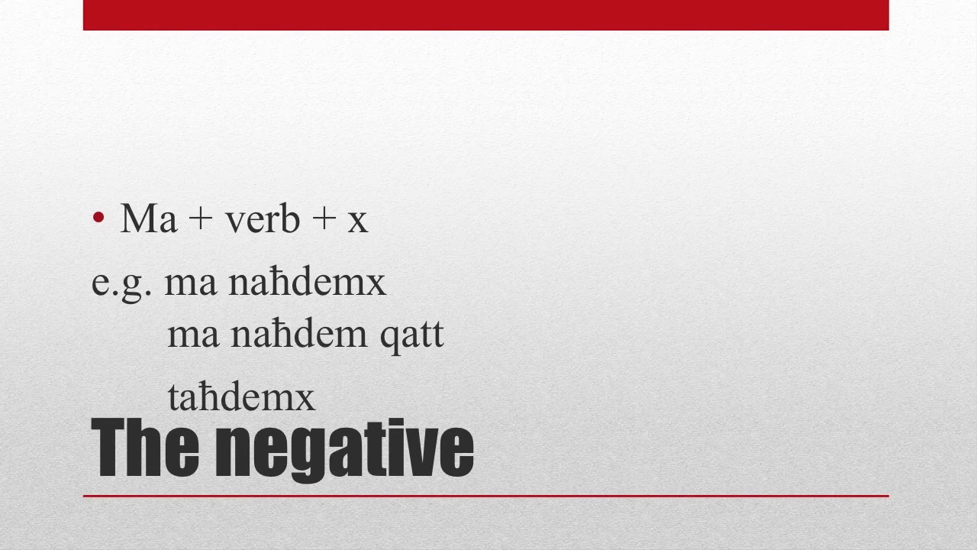
Advance the slideshow to the 'Negative: exceptions' slide with its M'għandix forms table
key("right")
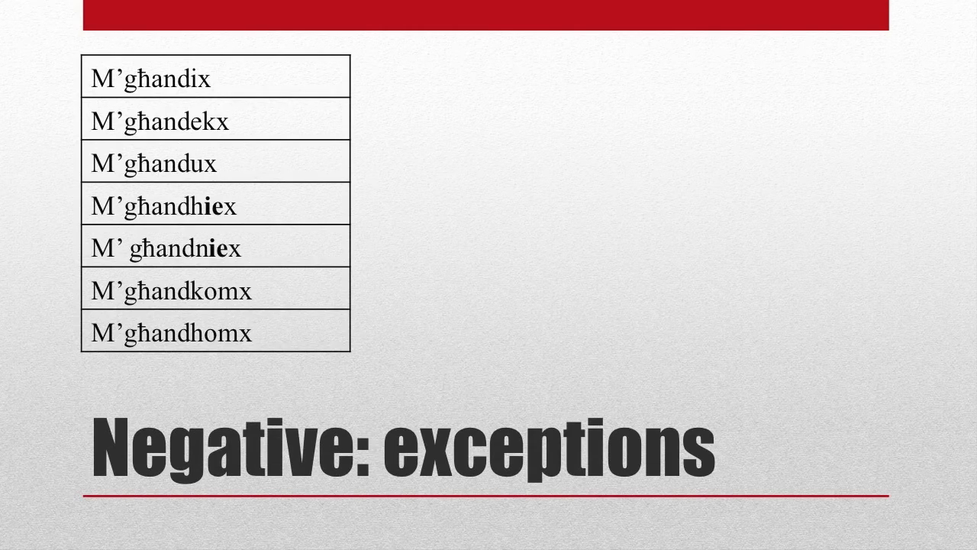